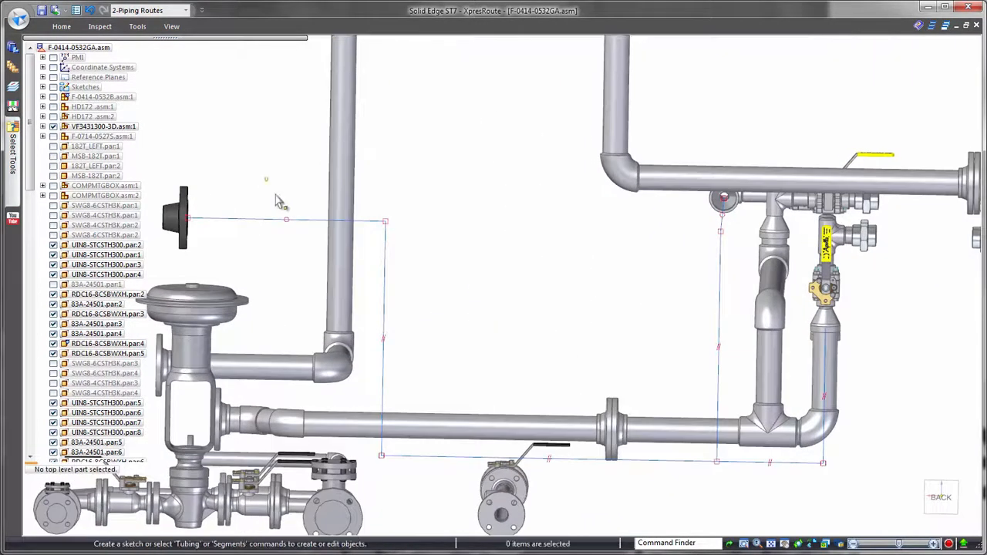
Start a new pipe route and set its options to 65 mm DIN pipe with butt-weld fittings.
click(62, 26)
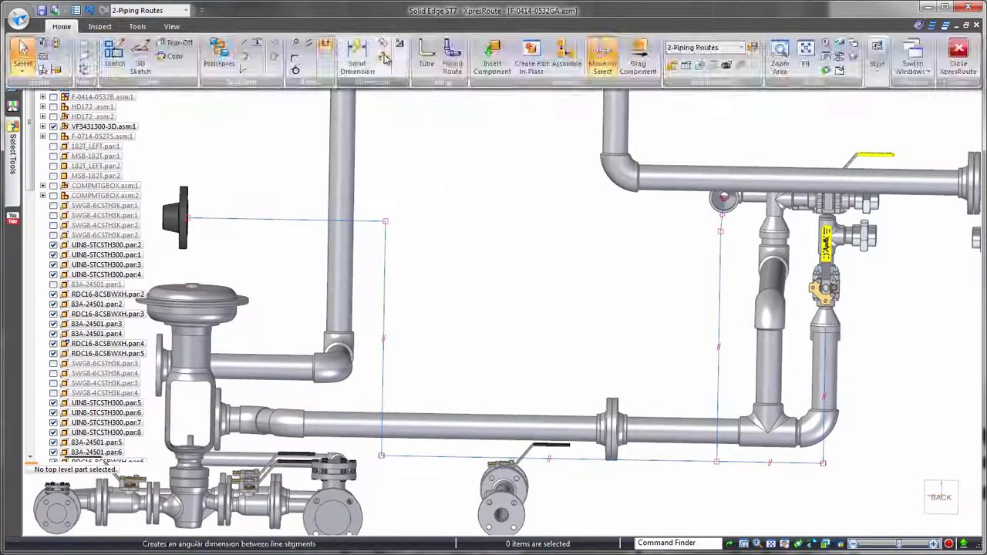
click(357, 58)
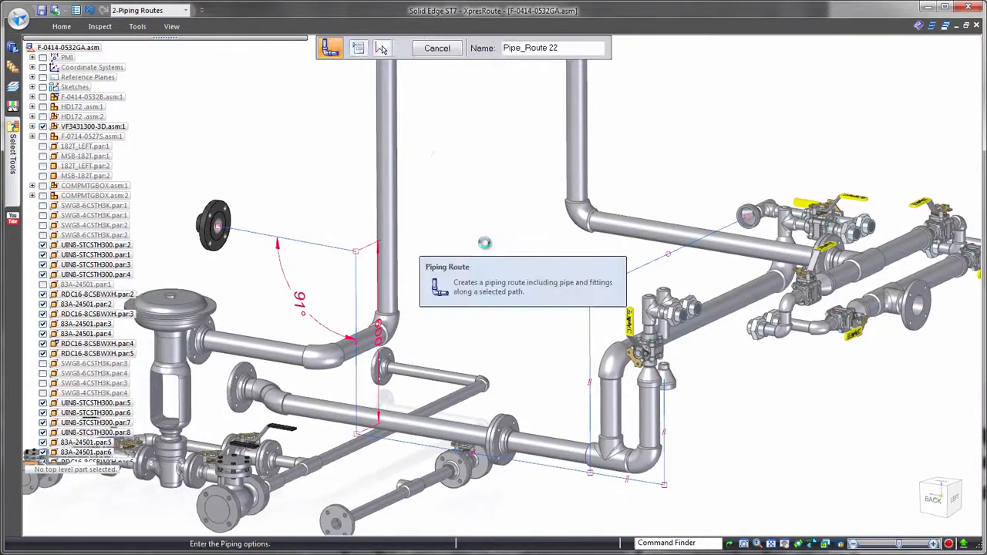
click(381, 46)
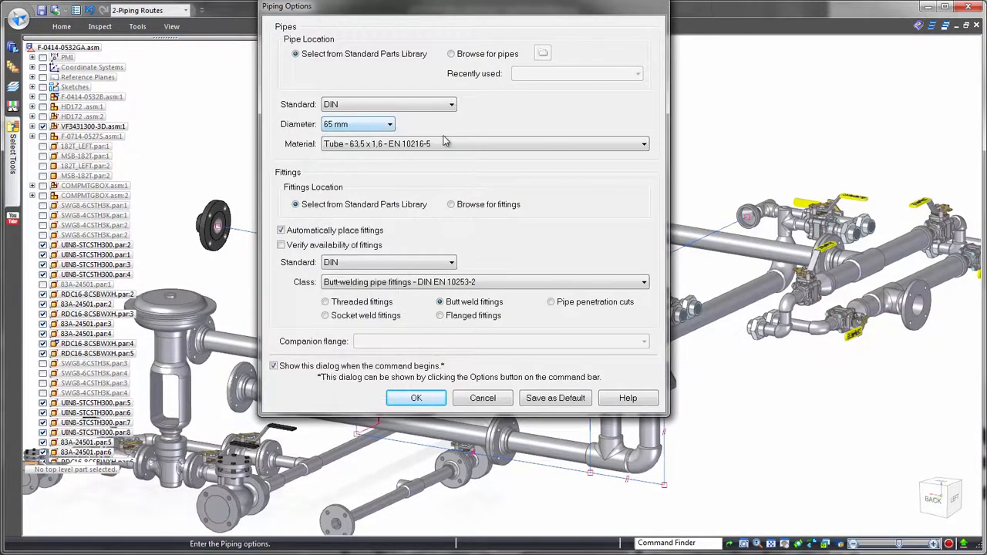
click(417, 397)
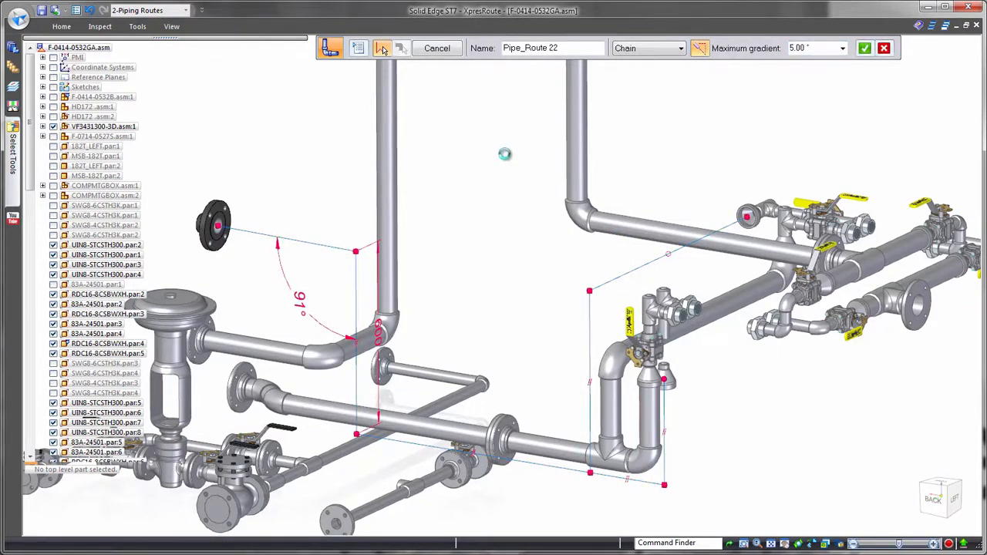
Build Pipe_Route 22 along the selected sketched path and finish it.
click(382, 48)
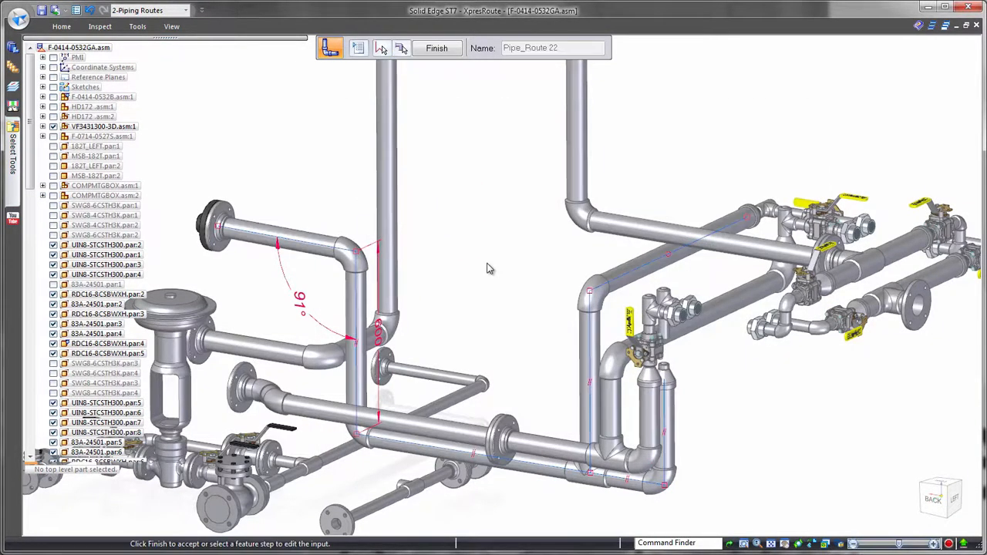
right_click(490, 268)
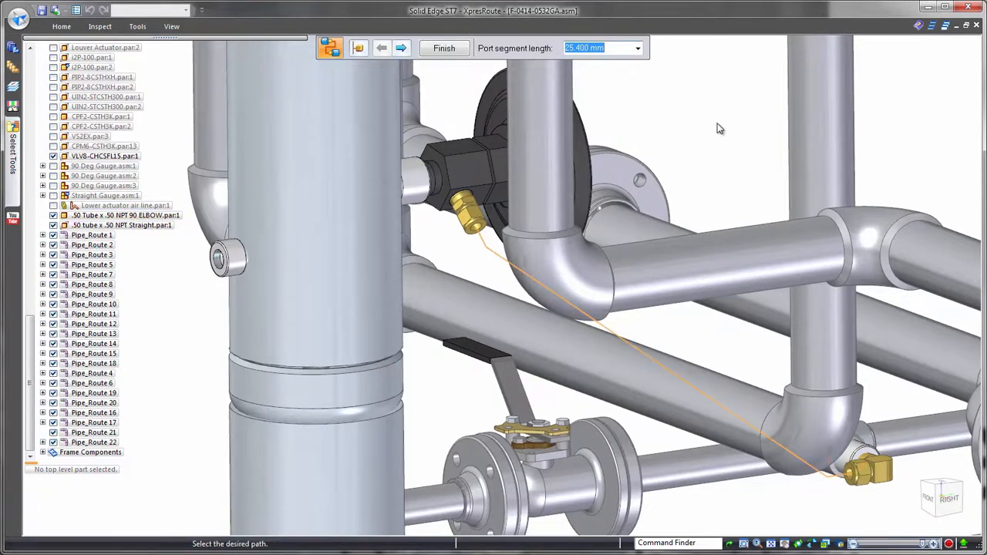
Route the Center Tower drain tube along the picked path using the Air Lines tube settings.
click(401, 48)
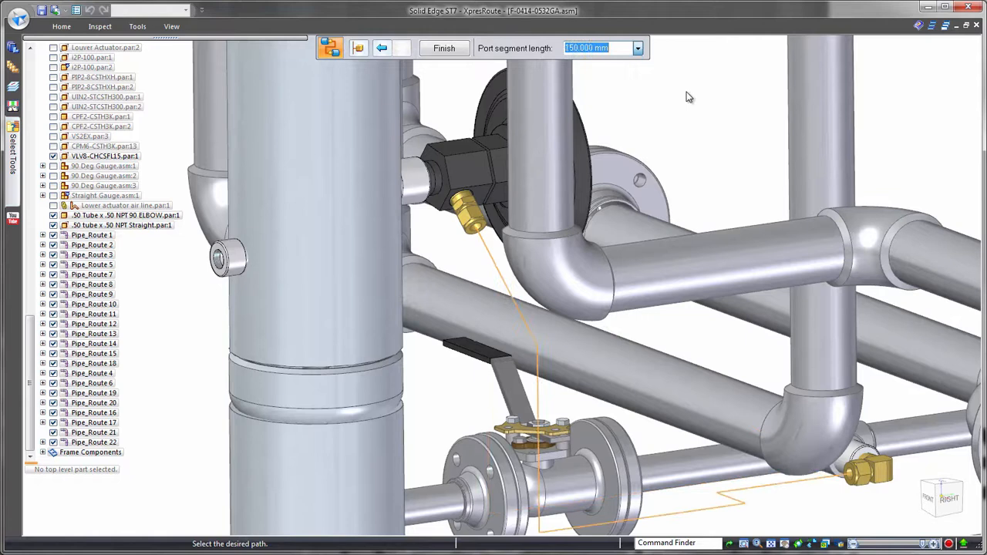
click(444, 48)
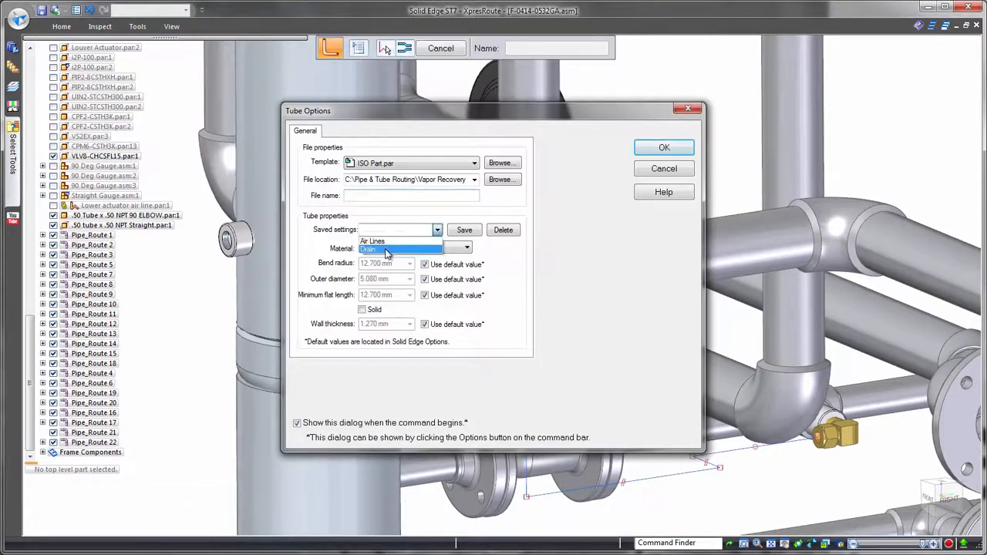
click(663, 148)
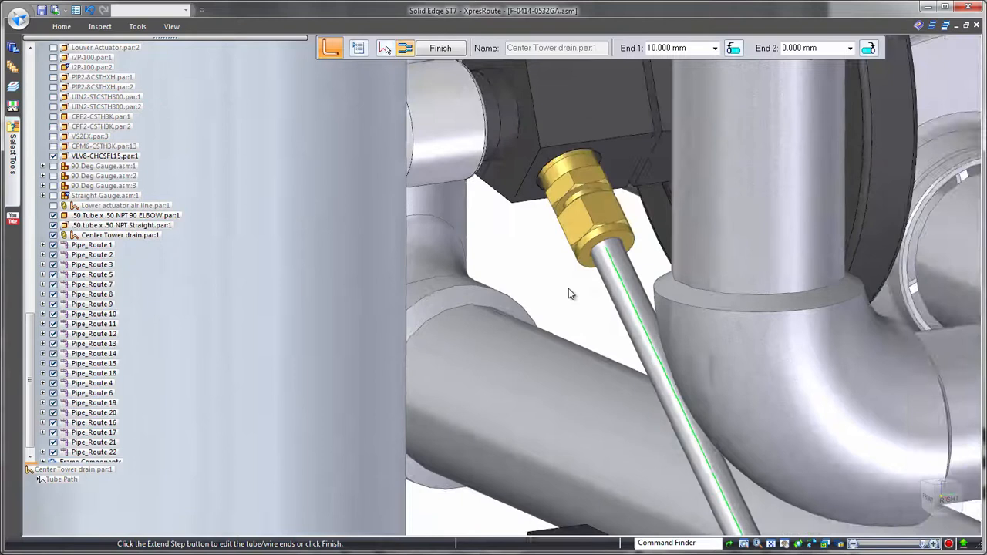
right_click(570, 293)
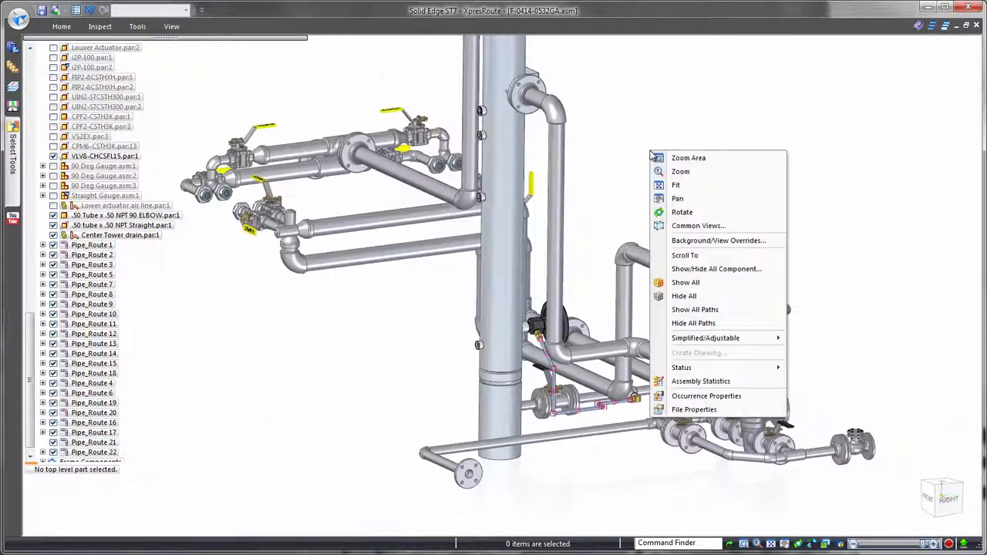
Draw a curved 3D path between the actuator cylinder fittings and create the Upper Air Line hose on it.
click(697, 225)
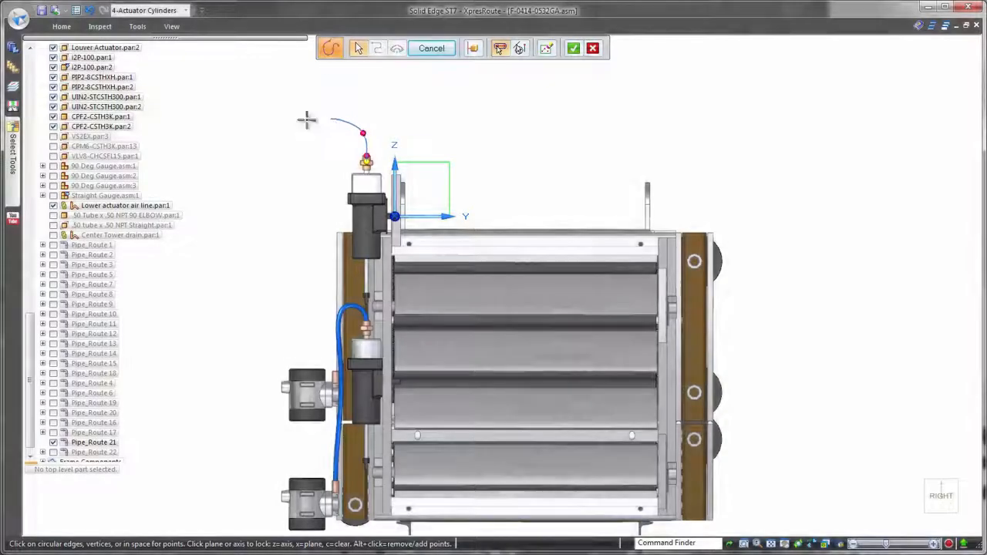
click(302, 243)
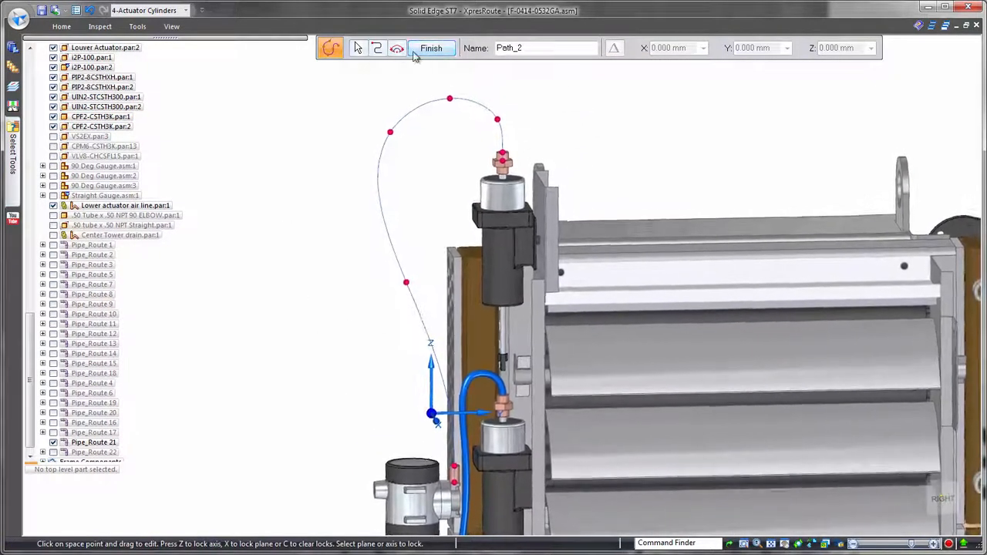
click(430, 48)
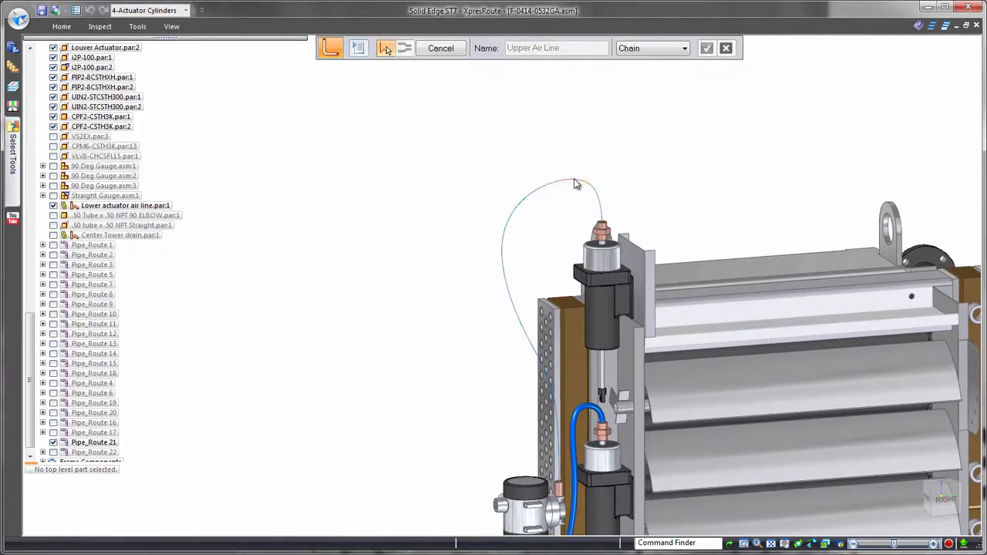
click(706, 46)
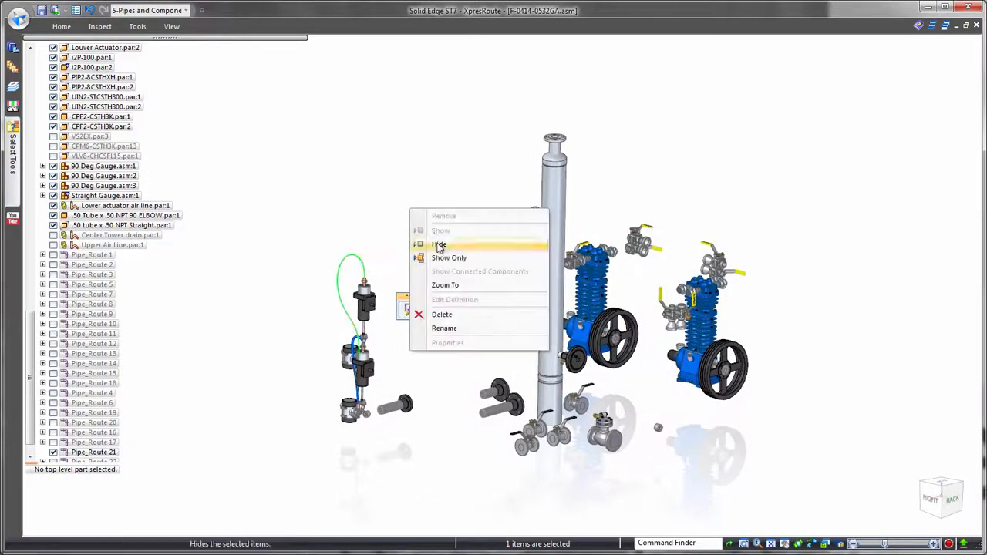
Hide the tubing, run the All Pipes query and show centre lines for the selected pipes.
click(438, 244)
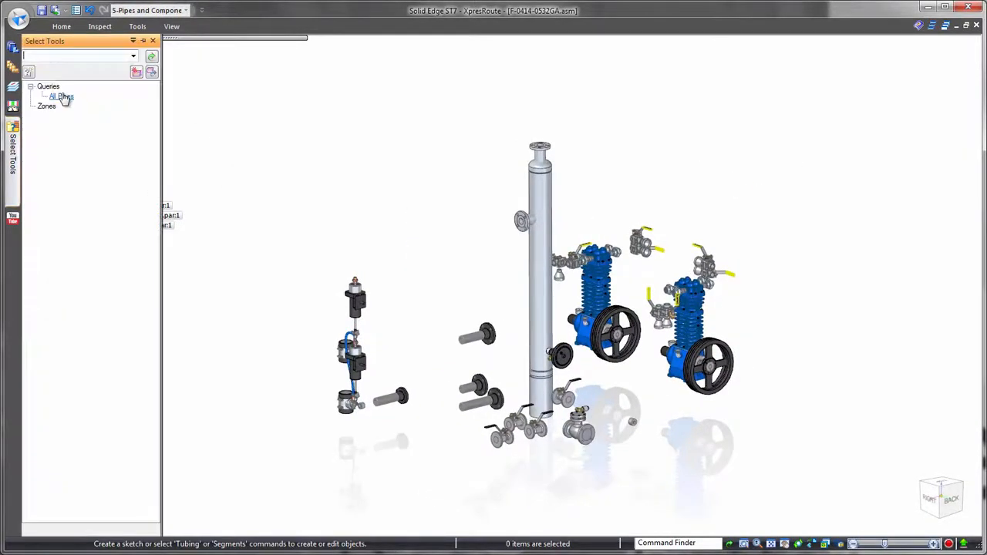
double_click(61, 95)
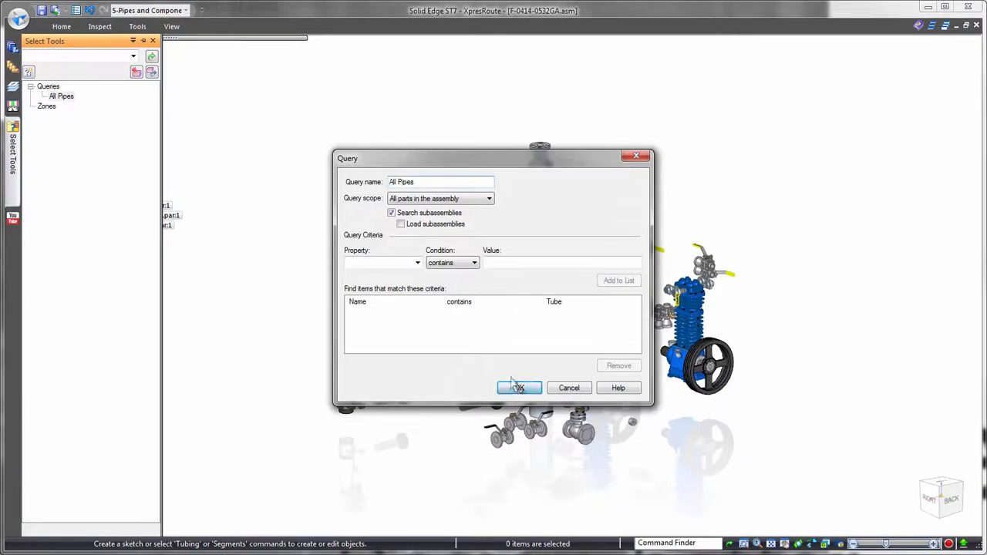
click(518, 387)
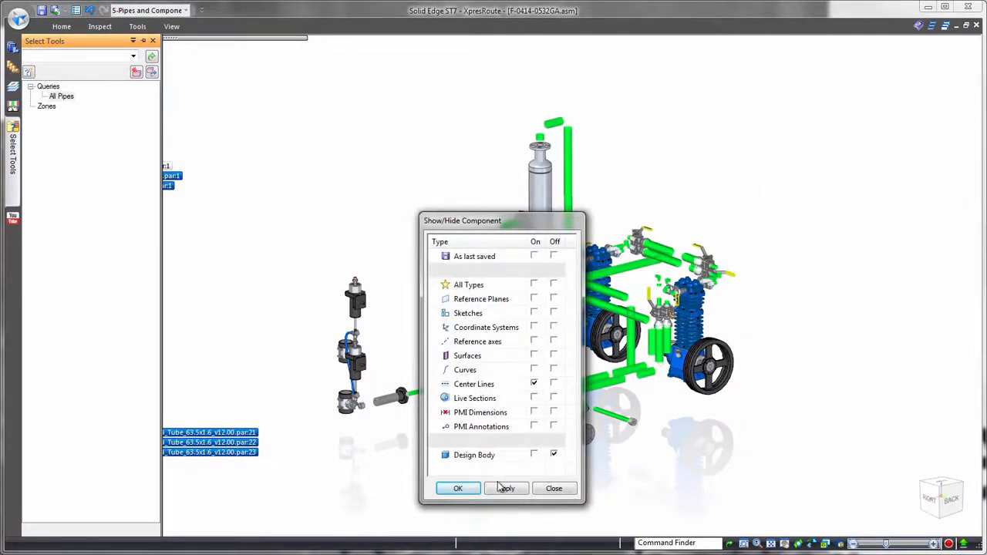
click(456, 487)
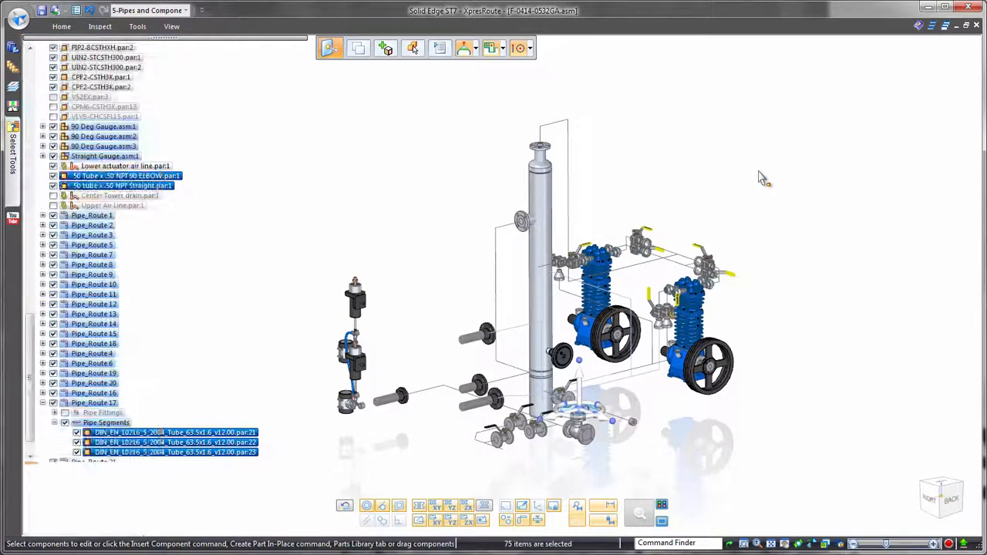
Start a new drawing of the active assembly model.
click(17, 19)
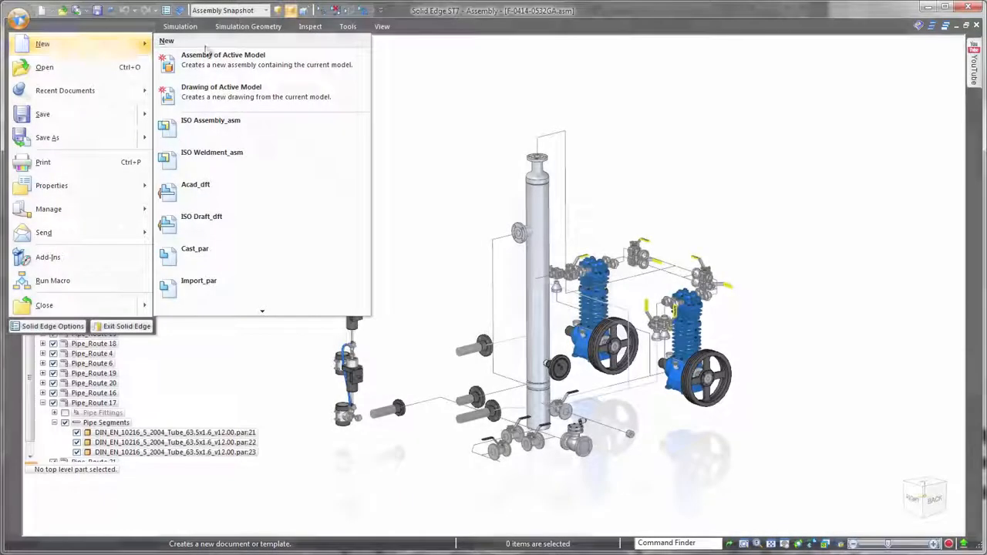
click(200, 216)
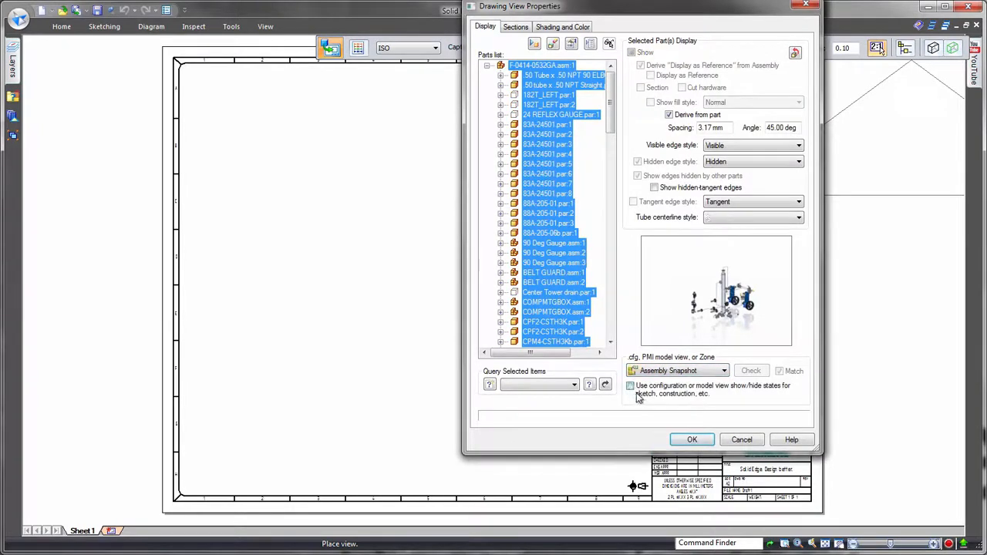
Set the view configuration in Drawing View Properties and place the isometric pipe spool view on the sheet.
click(691, 438)
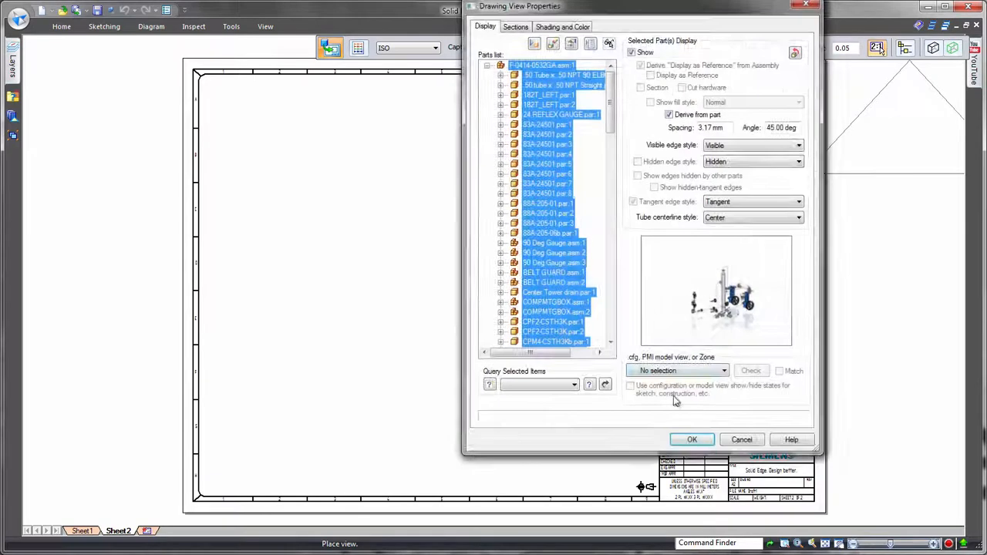
click(691, 439)
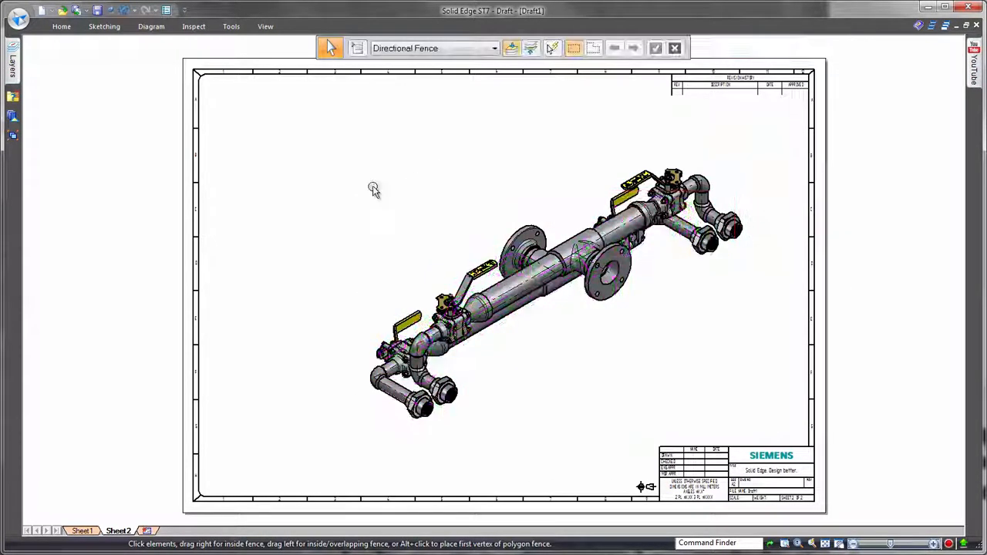
Place a ballooned parts list for the spool view with a cut-length column and the chosen configuration.
click(540, 270)
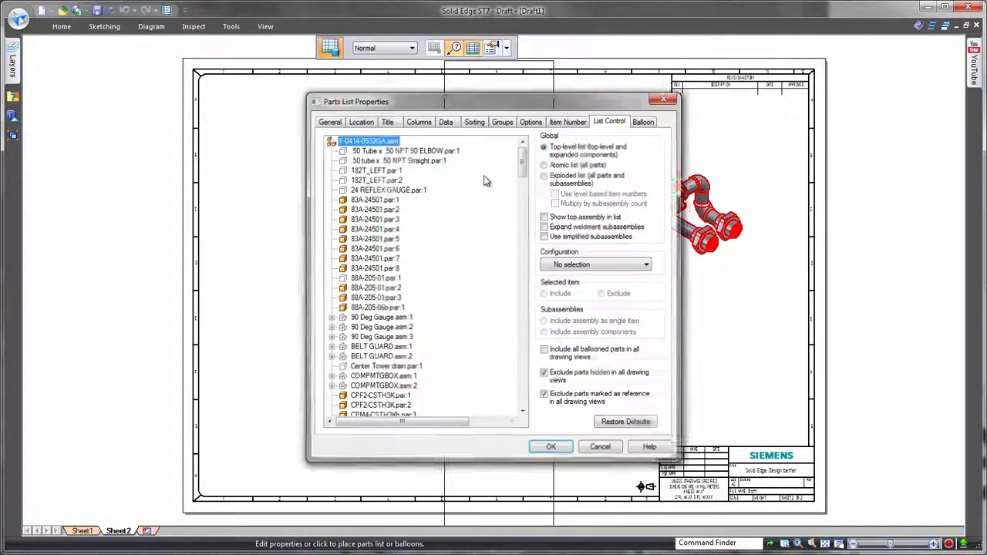
click(531, 120)
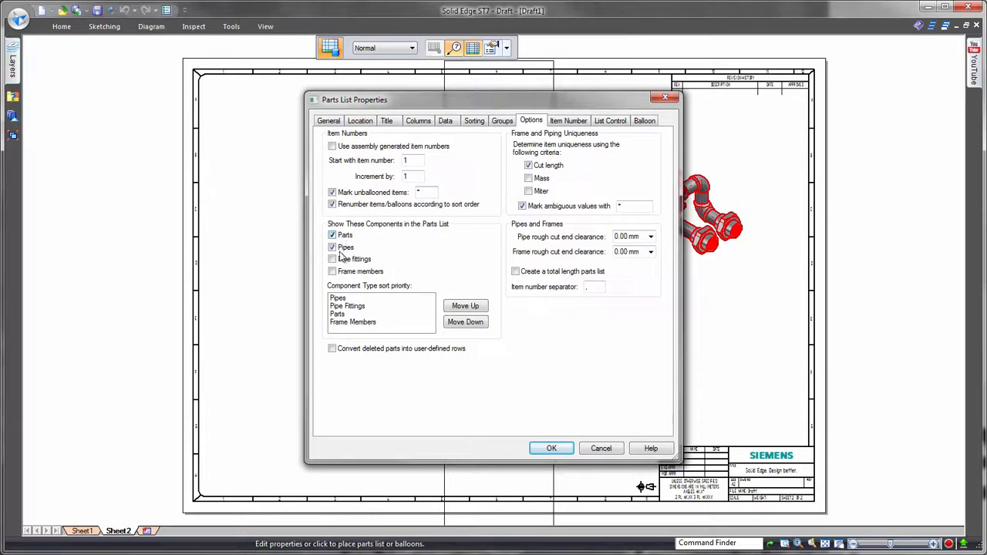
click(611, 120)
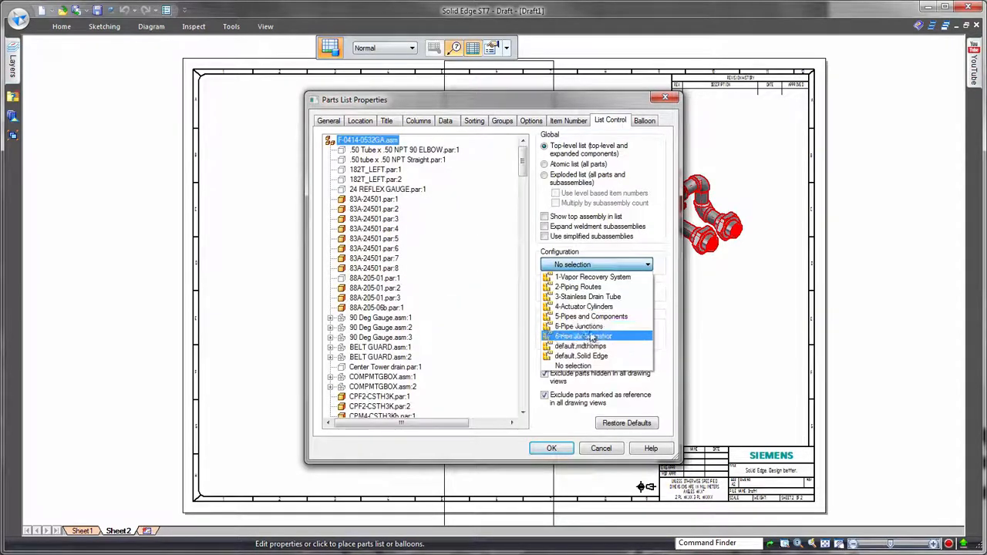
click(550, 447)
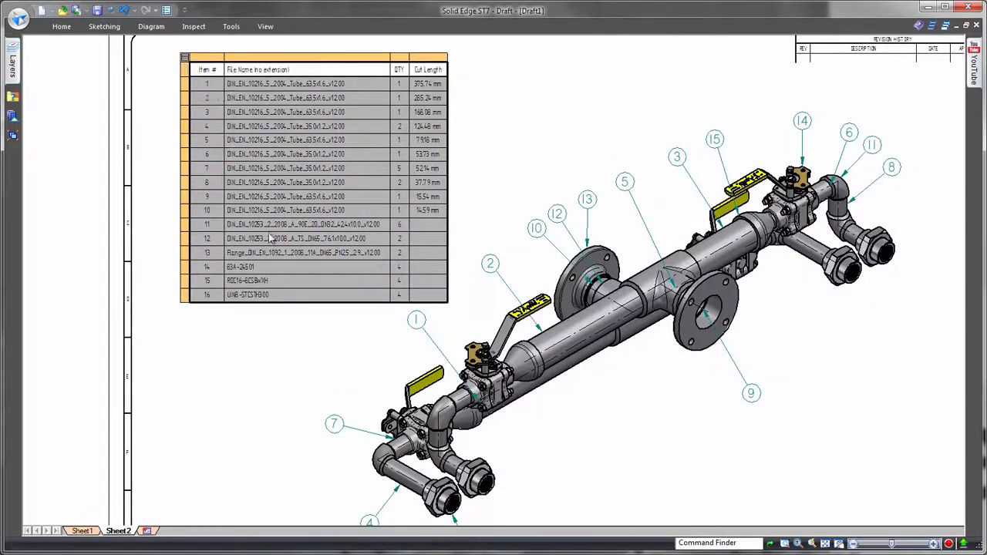
Enable Highlight and Thumbnails for the parts list rows from its corner menu.
double_click(285, 83)
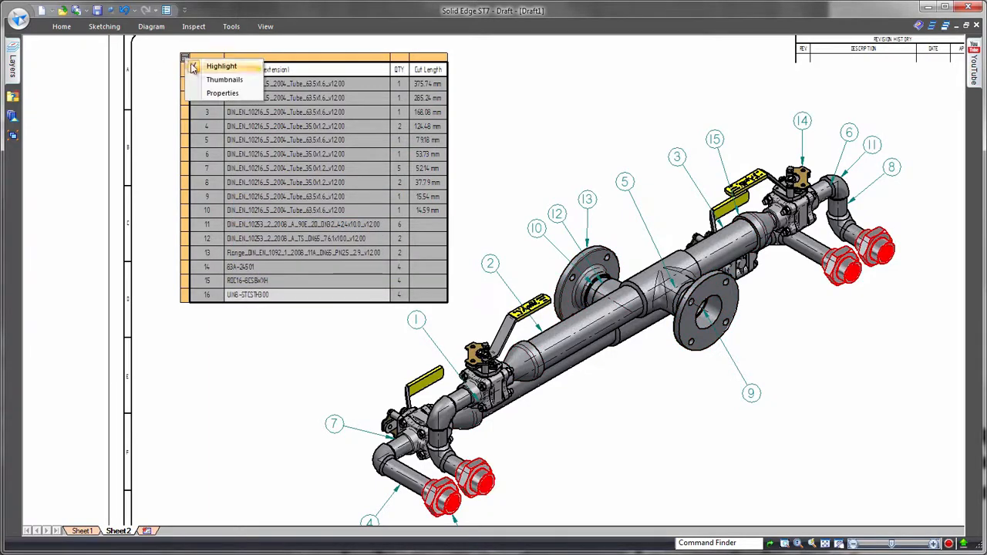
click(223, 80)
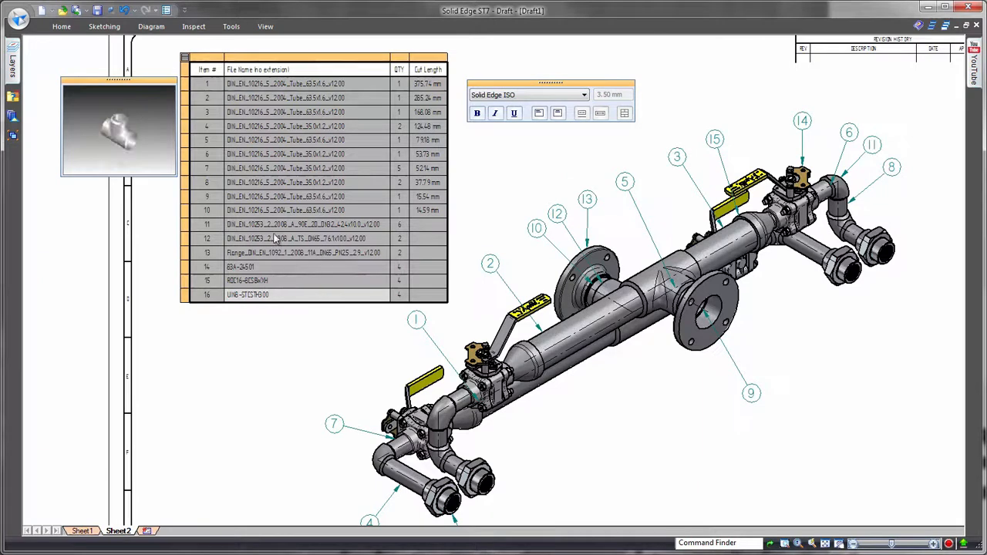
click(185, 60)
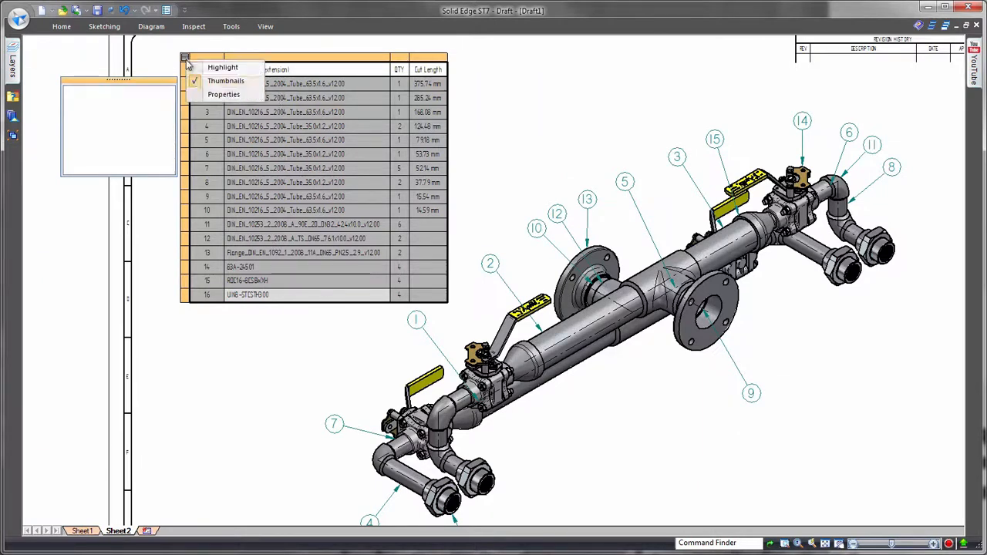